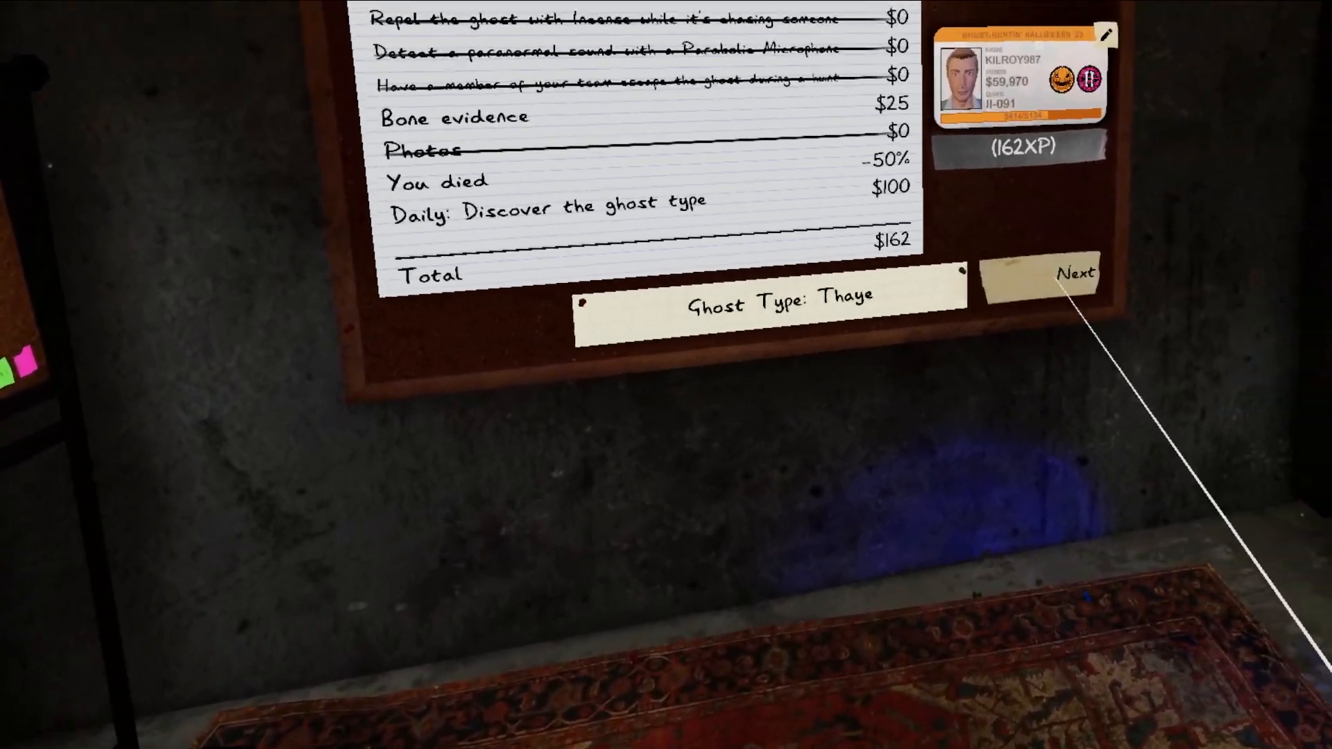
Review the Deogen results worth $320 and 320 XP and advance to the next board
{"action": "left_click", "coordinate": [1074, 290]}
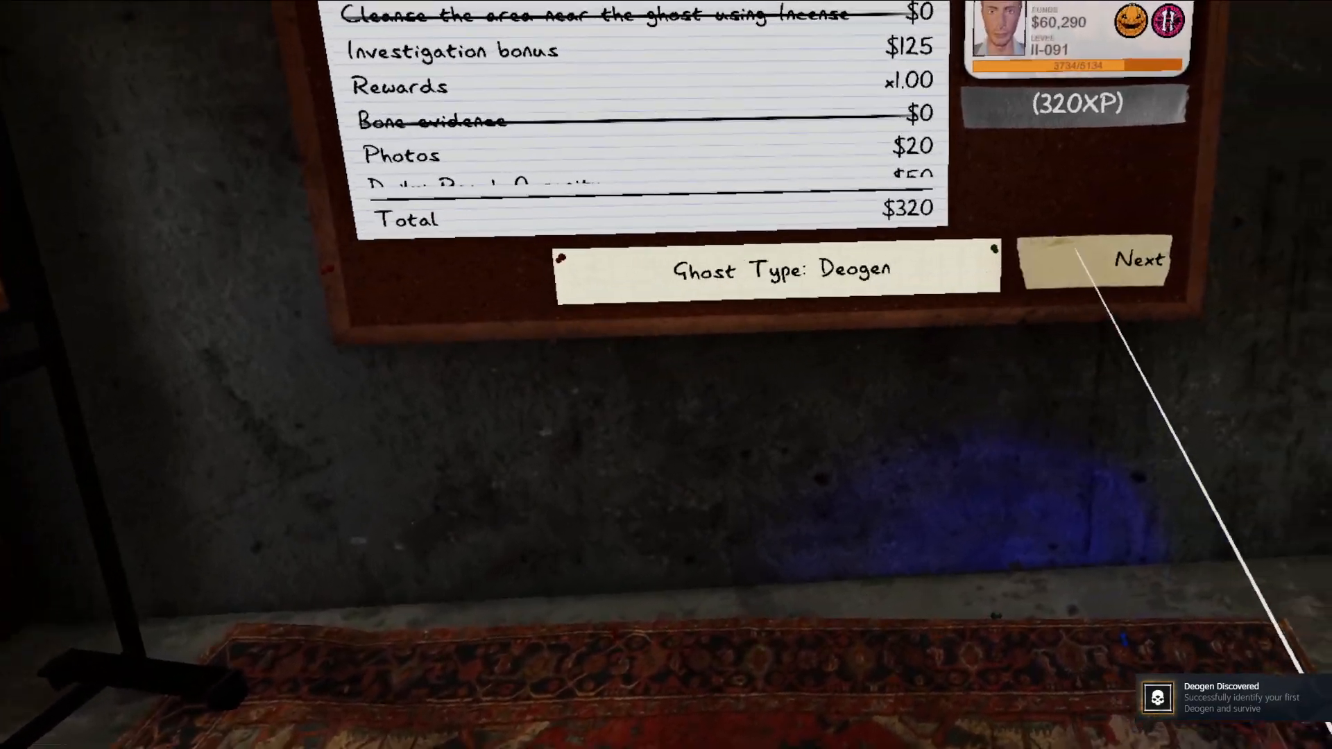
{"action": "left_click", "coordinate": [1136, 261]}
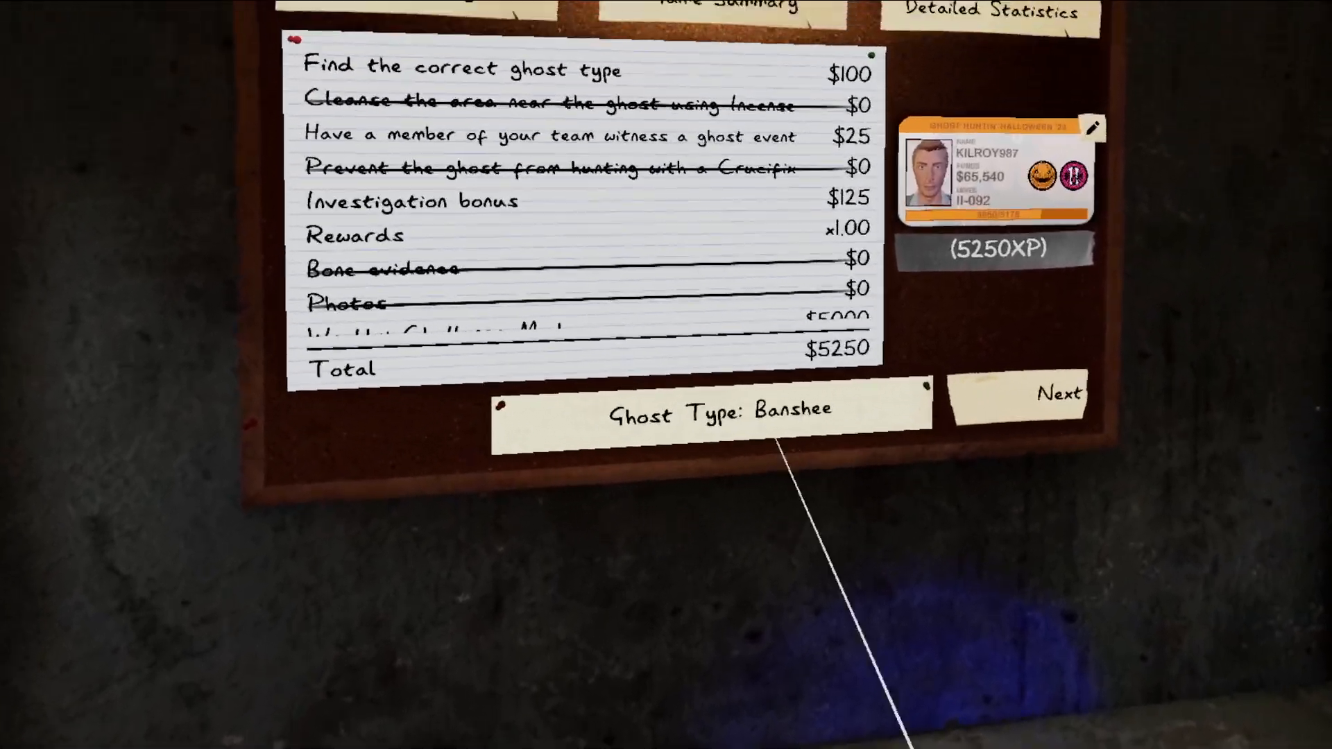
Show the Banshee investigation's detailed statistics with light/dark time and 6:07 total
{"action": "left_click", "coordinate": [989, 12]}
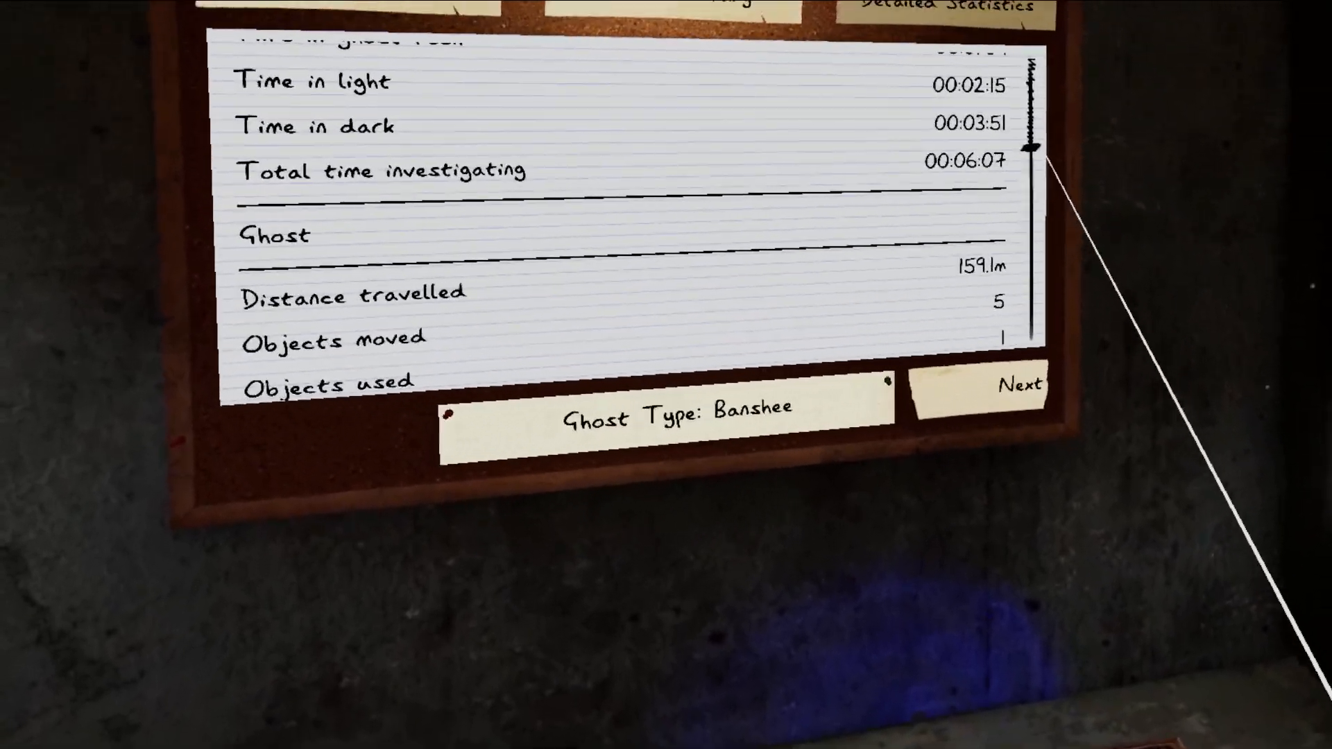